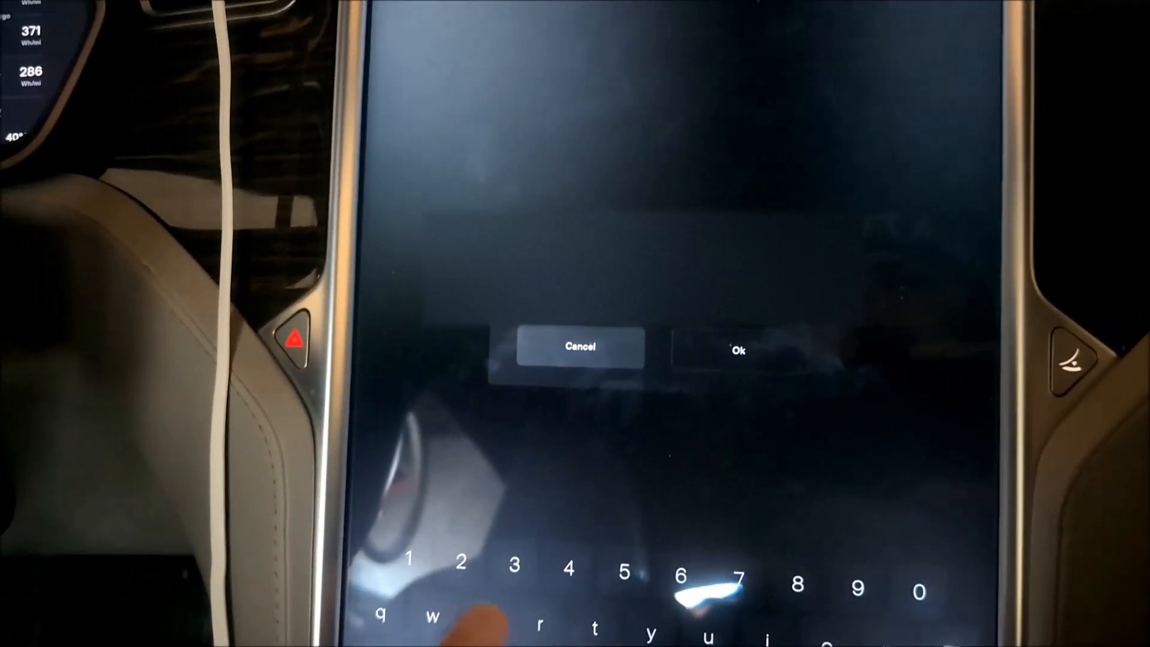
- Enter a character of the service access code on the on-screen keyboard
left_click(738, 350)
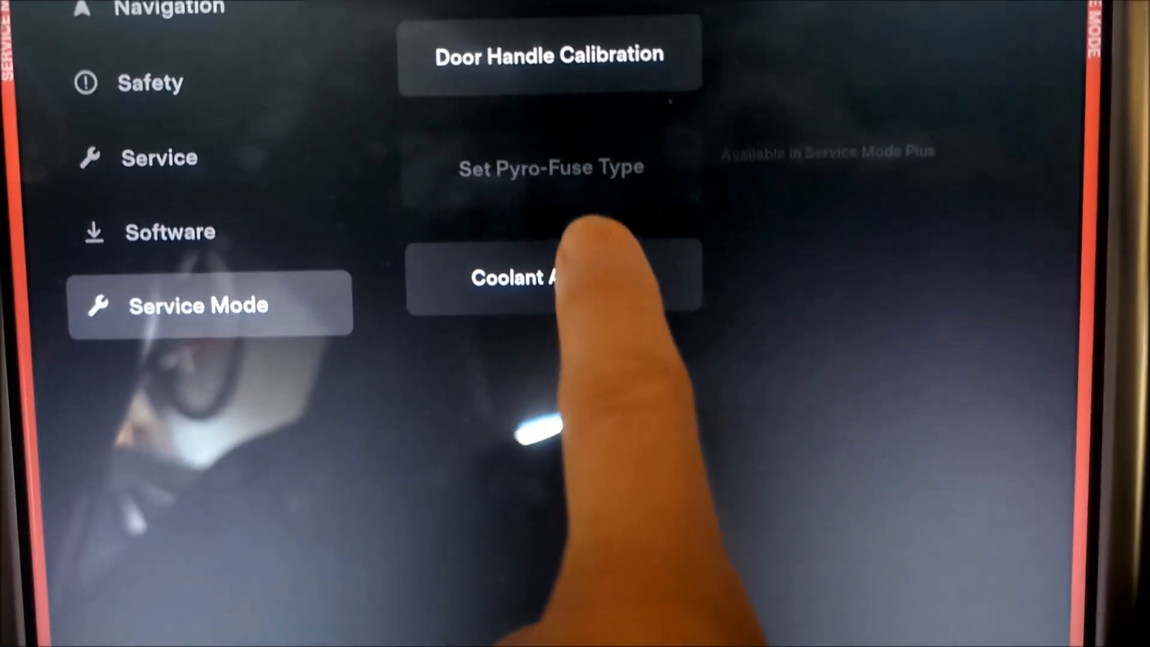
- Bring up the Coolant Air Purge routine's instruction dialog from the service procedure list
left_click(543, 277)
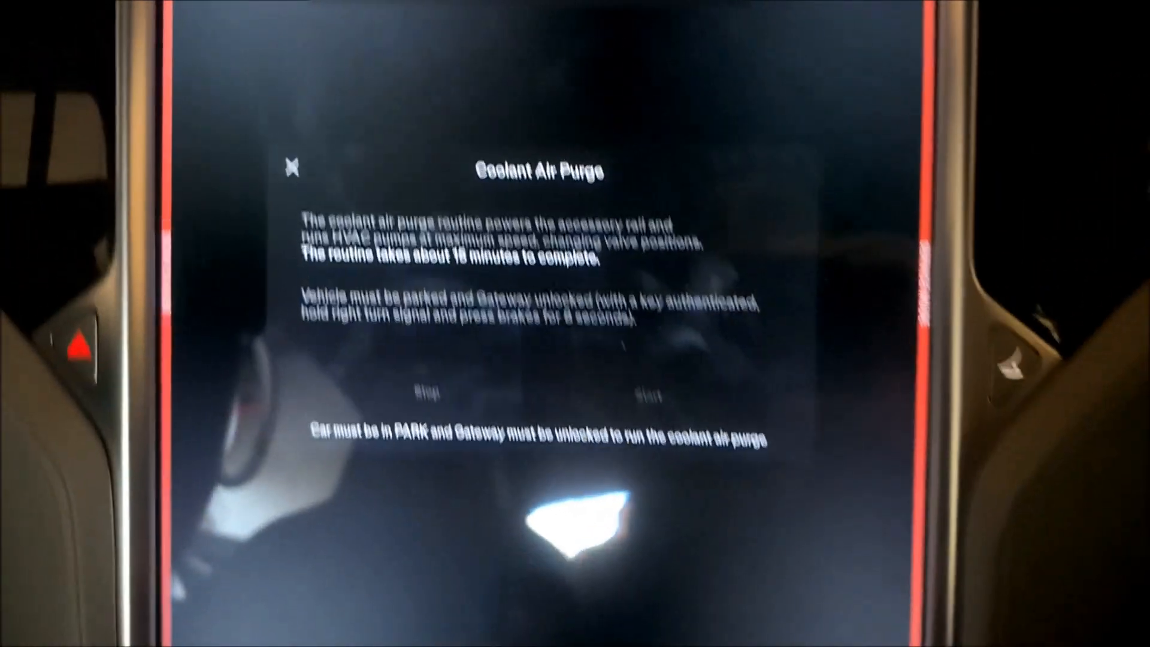